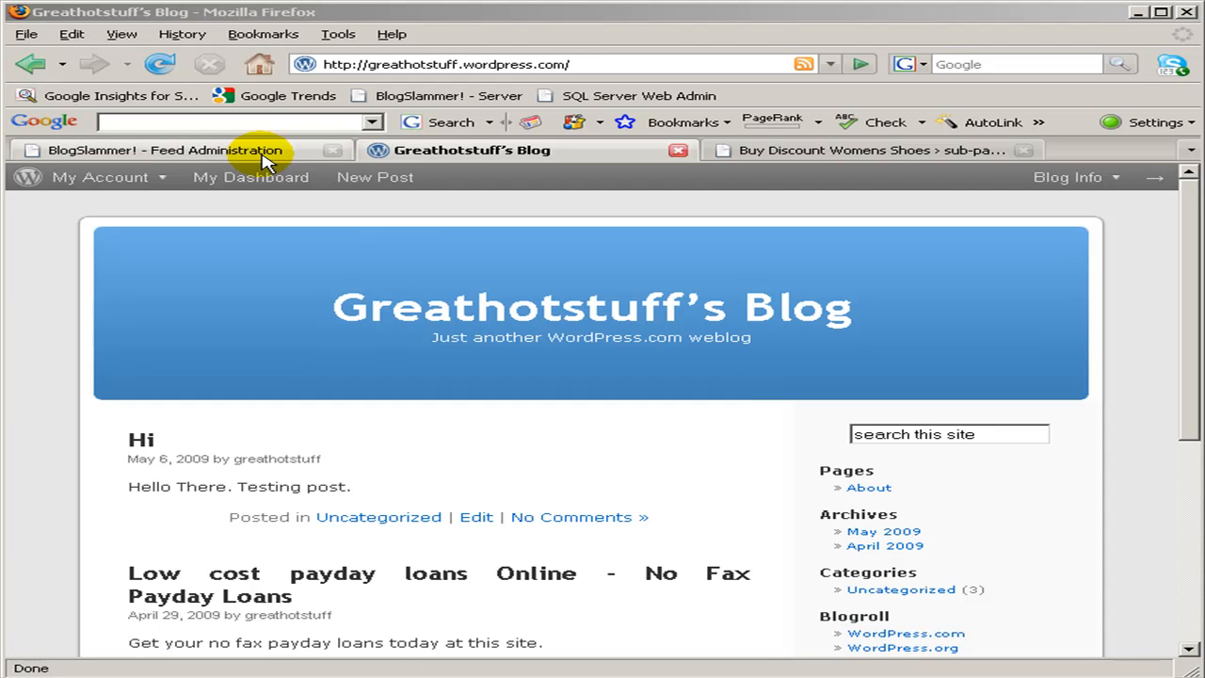
mouse_move(165, 150)
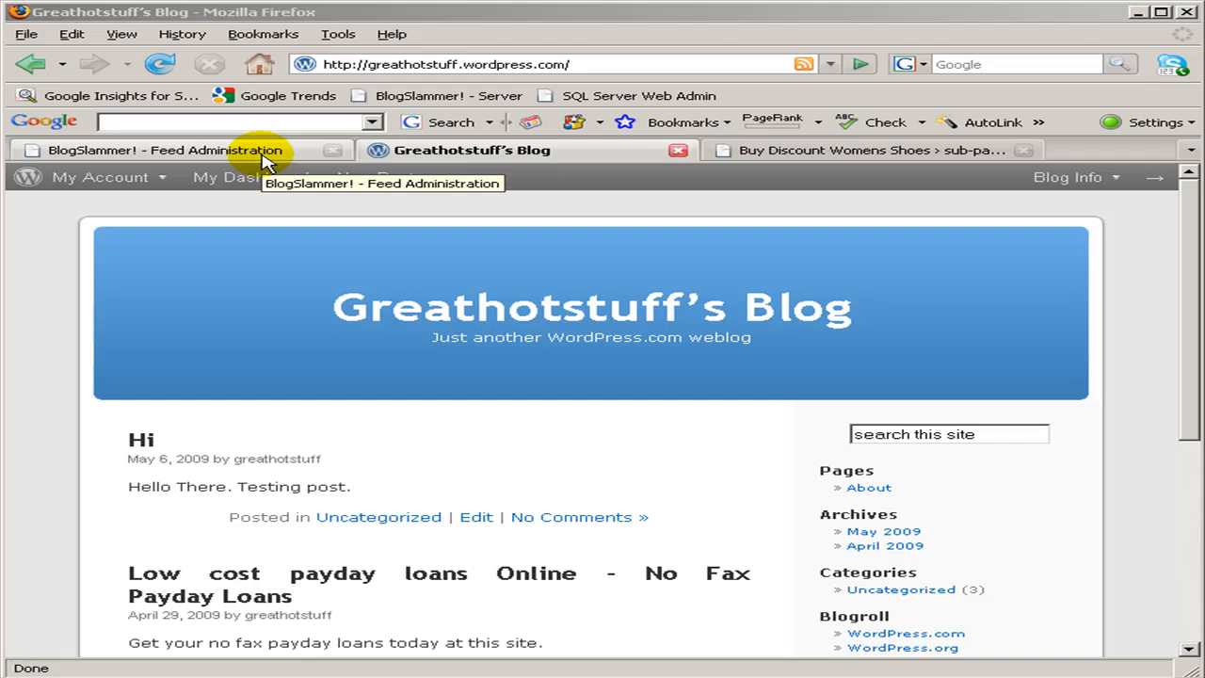
mouse_move(899, 181)
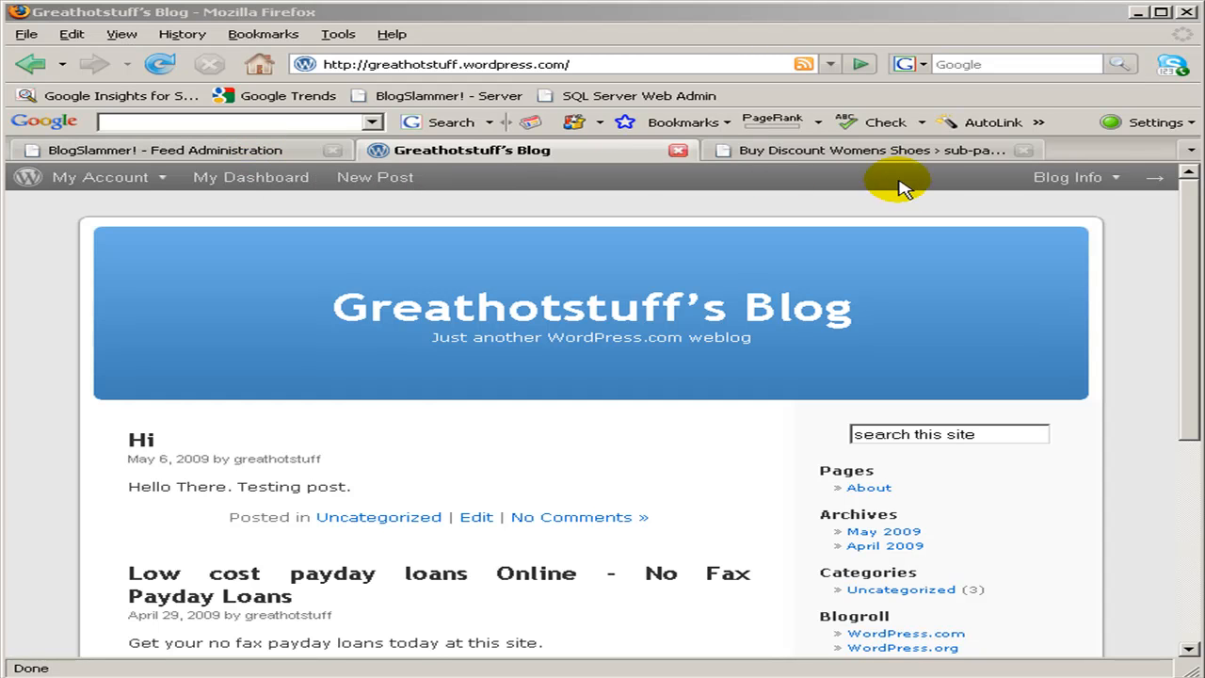
- Review the BlogSlammer AutoLinking options on the Buy Discount Womens Shoes admin site
left_click(866, 150)
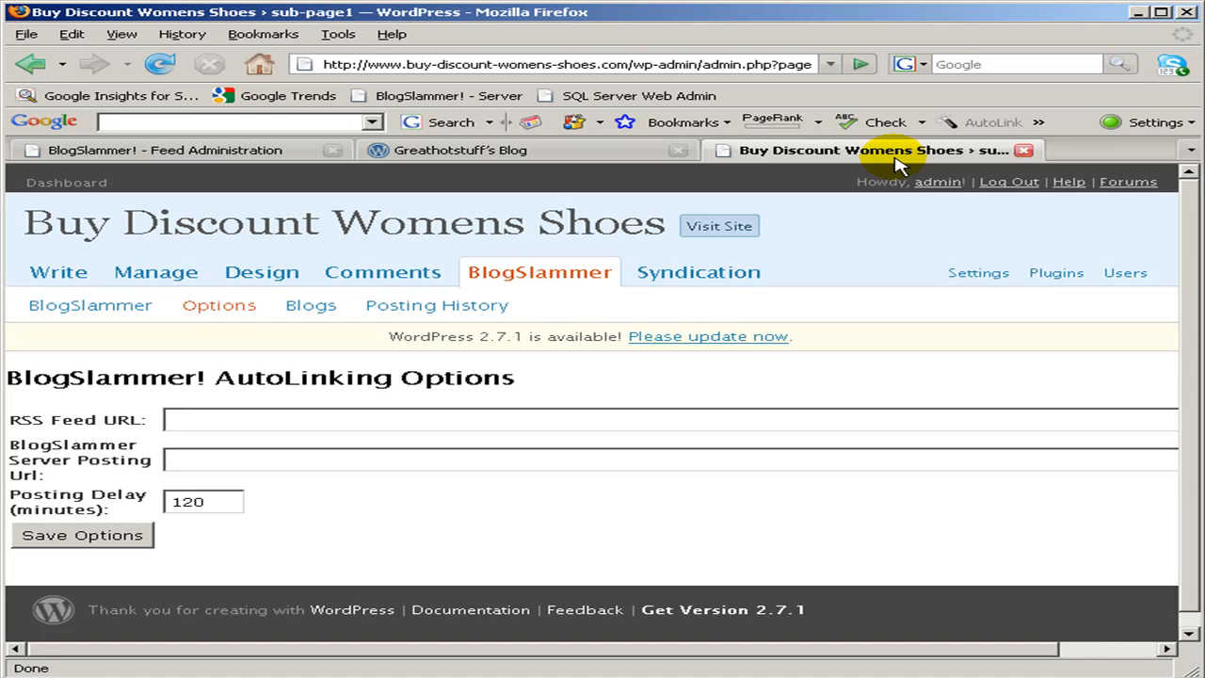
left_click(669, 459)
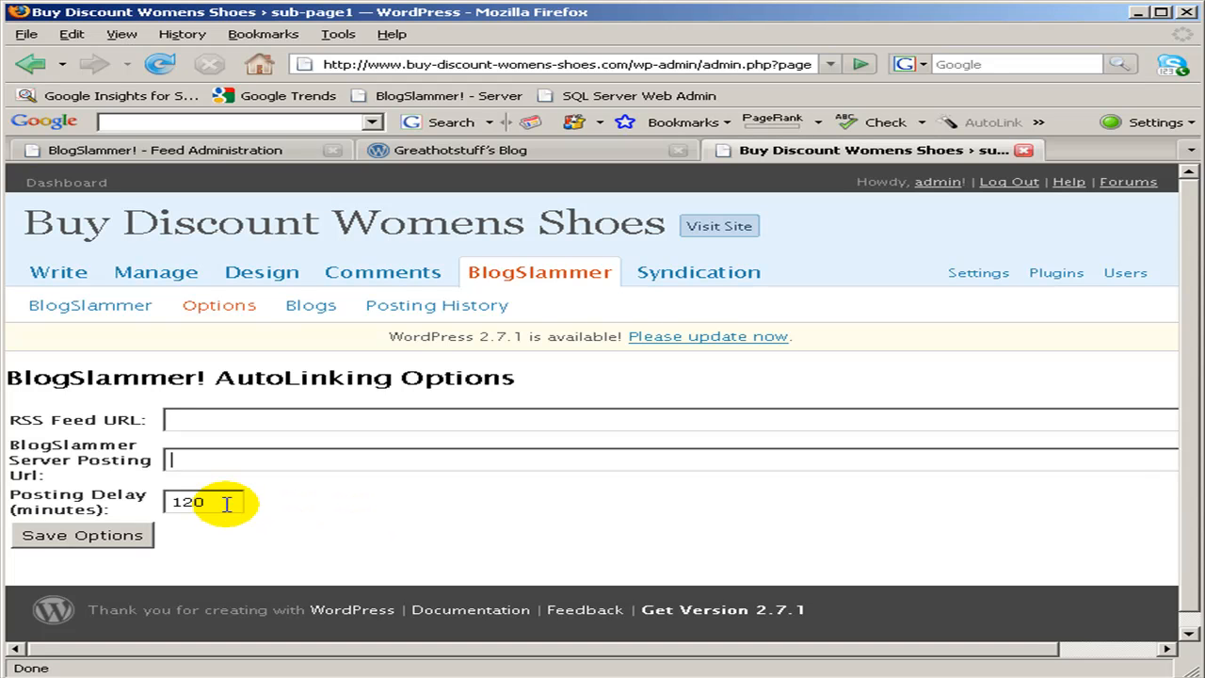
mouse_move(248, 151)
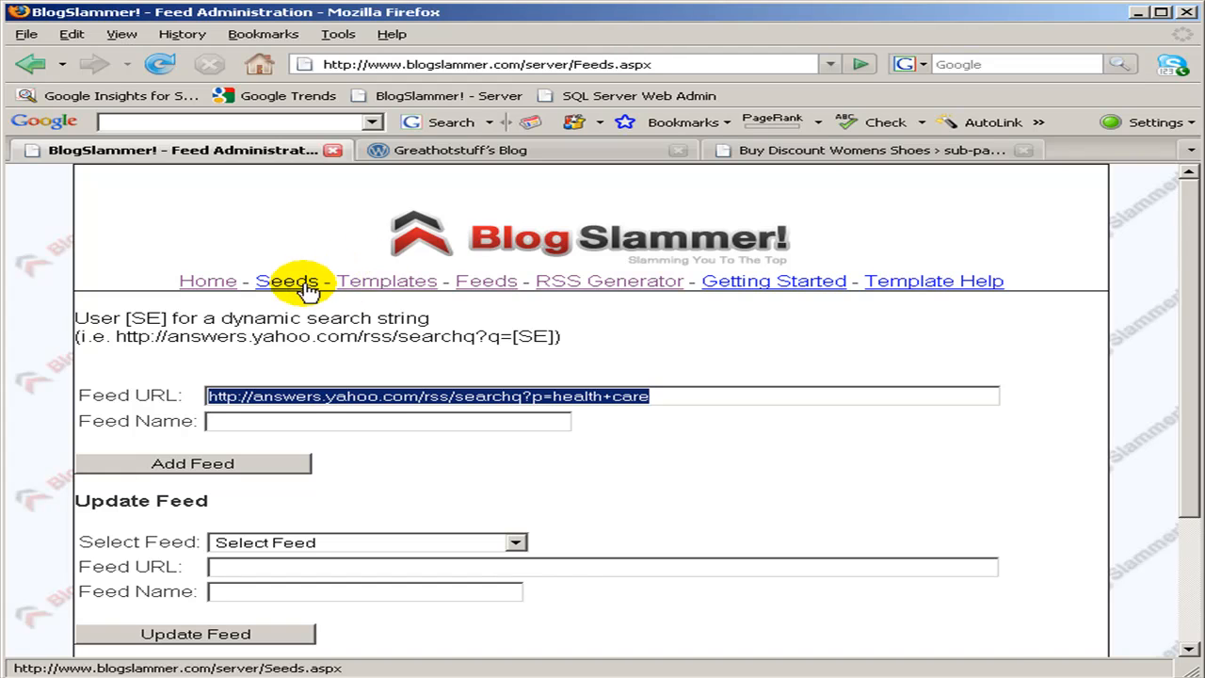
- Review the saved payday loans seed document on the Seeds page, then head to Templates
left_click(286, 281)
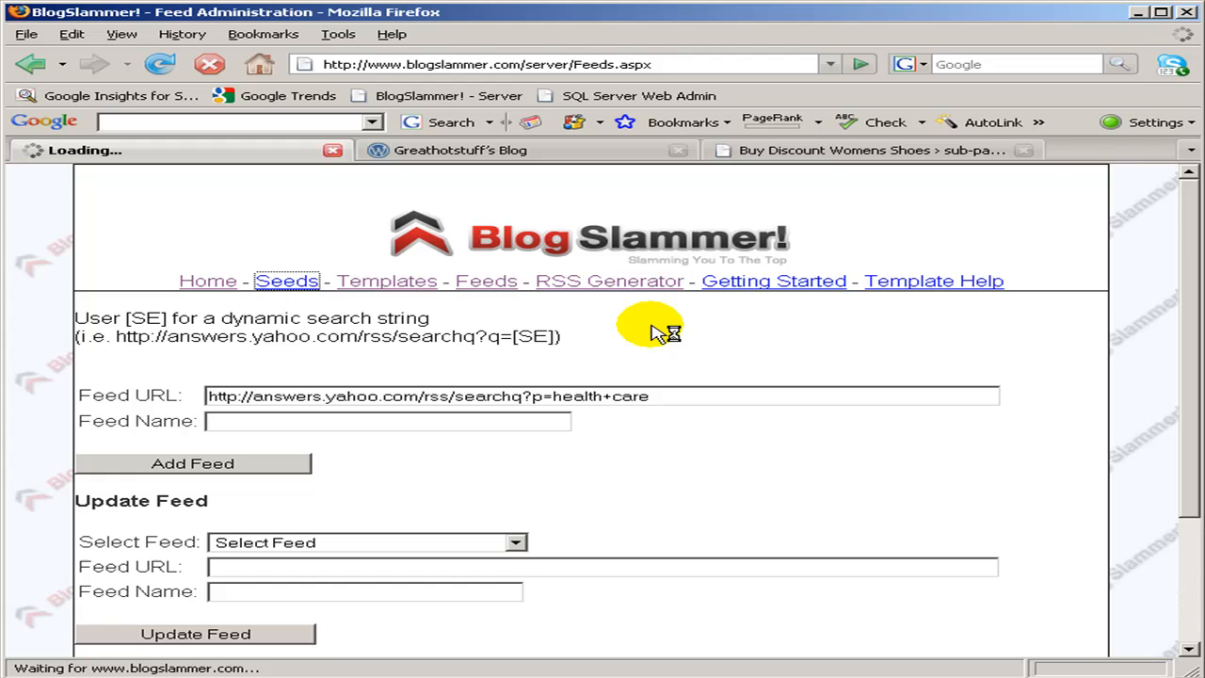
left_click(287, 281)
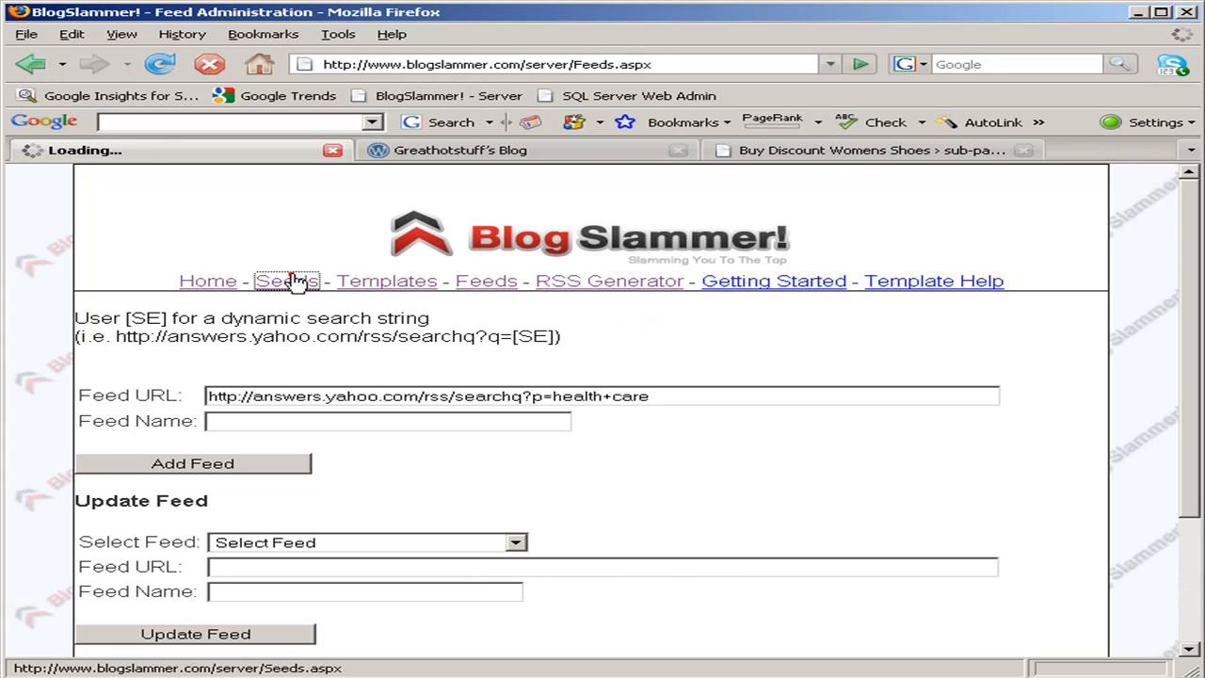
left_click(286, 280)
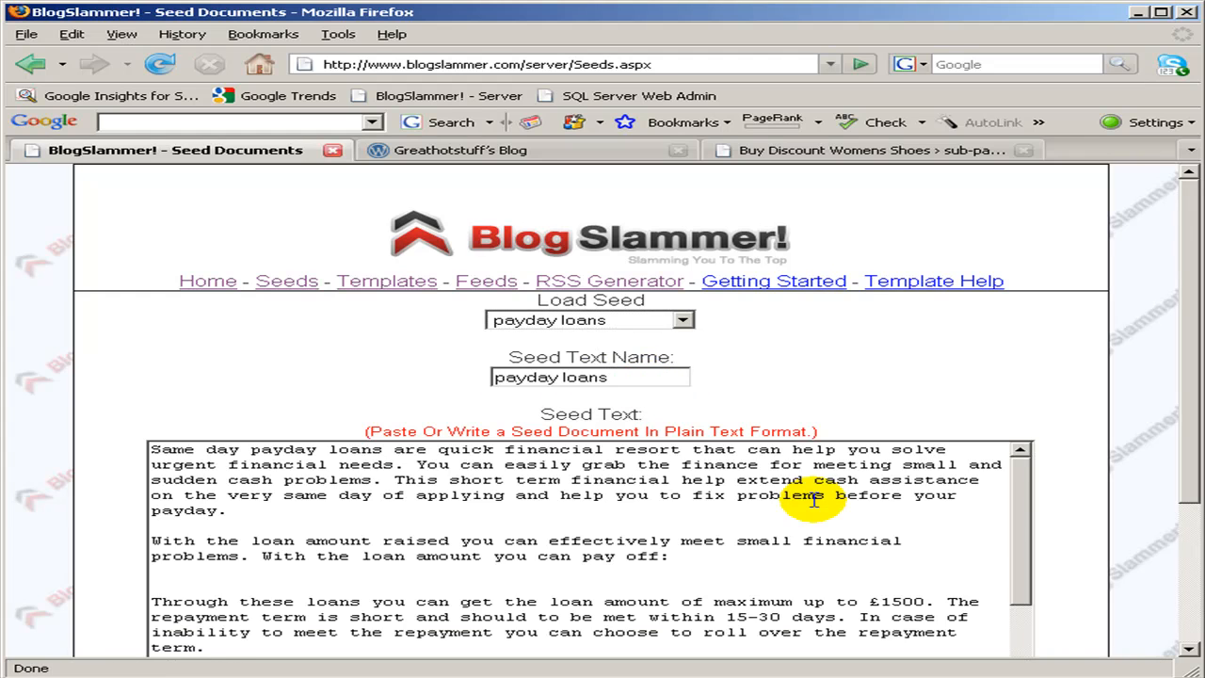
scroll("down", 3)
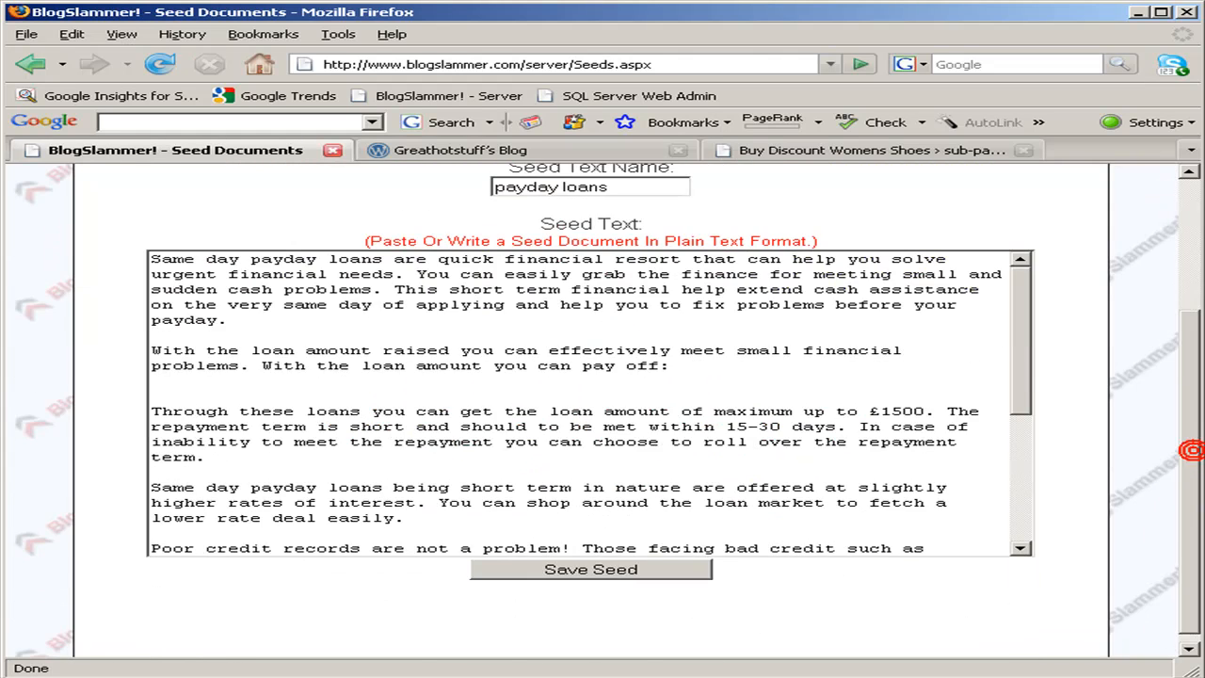
scroll("up", 3)
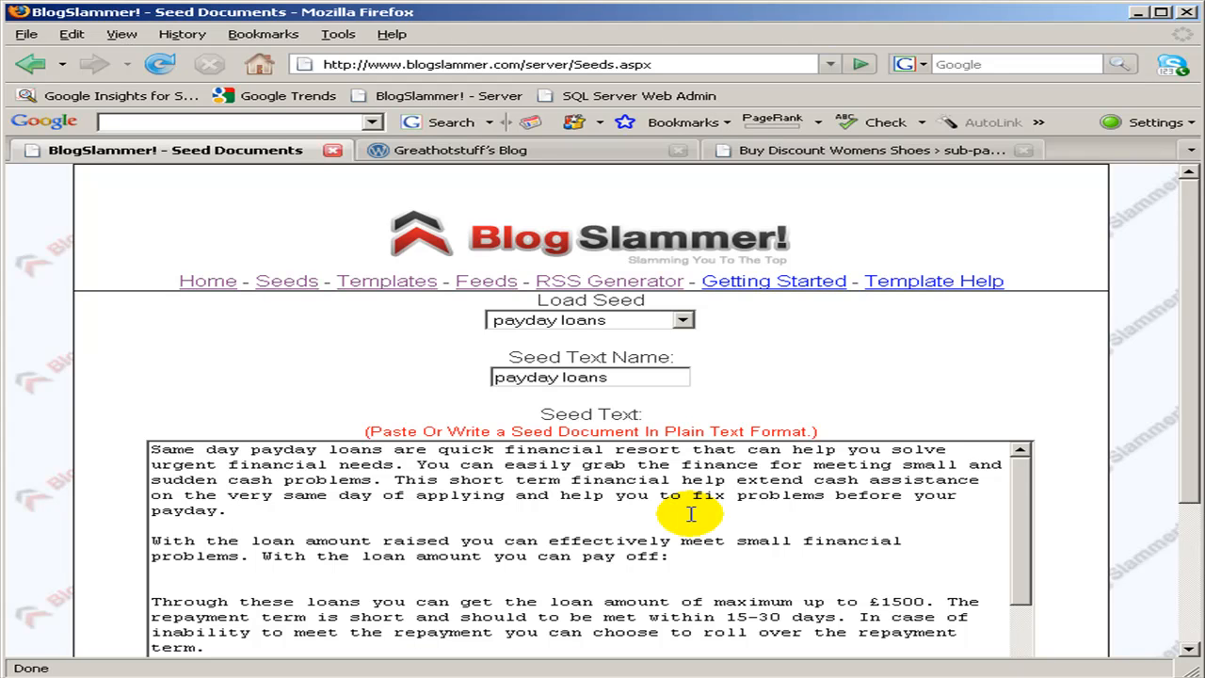
left_click(386, 281)
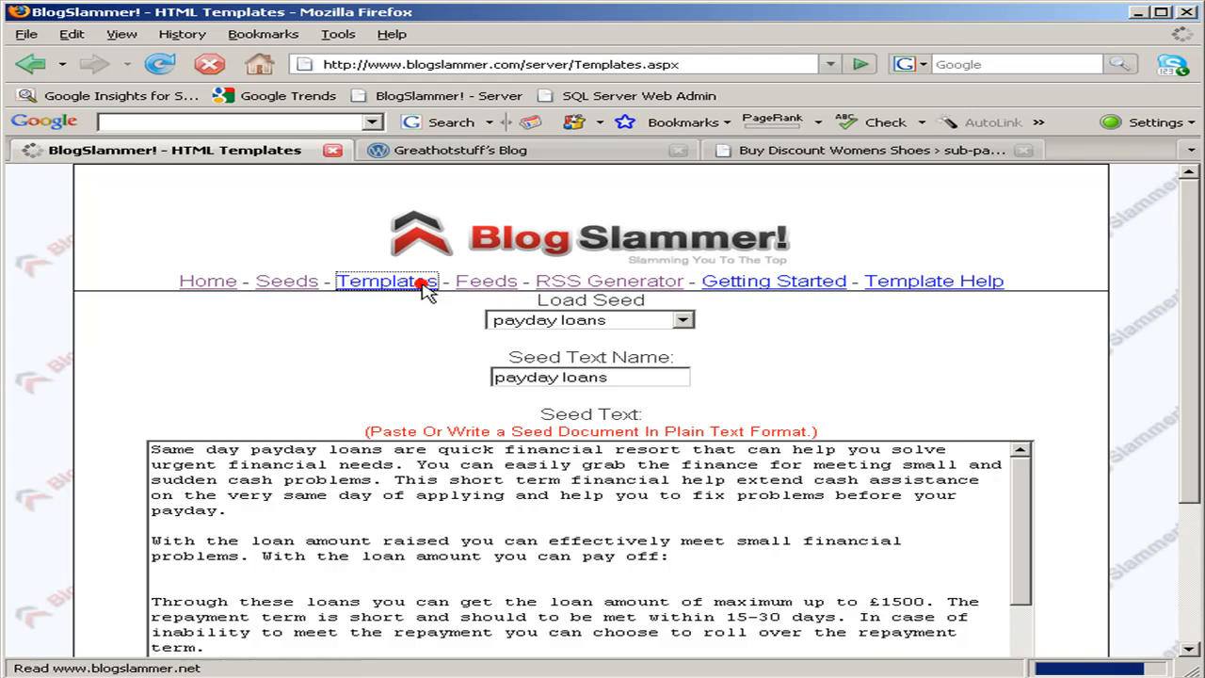
- Load the sampleshoelinkautopuller template and inspect its [rsstitle] heading and keyword paragraph text
left_click(385, 280)
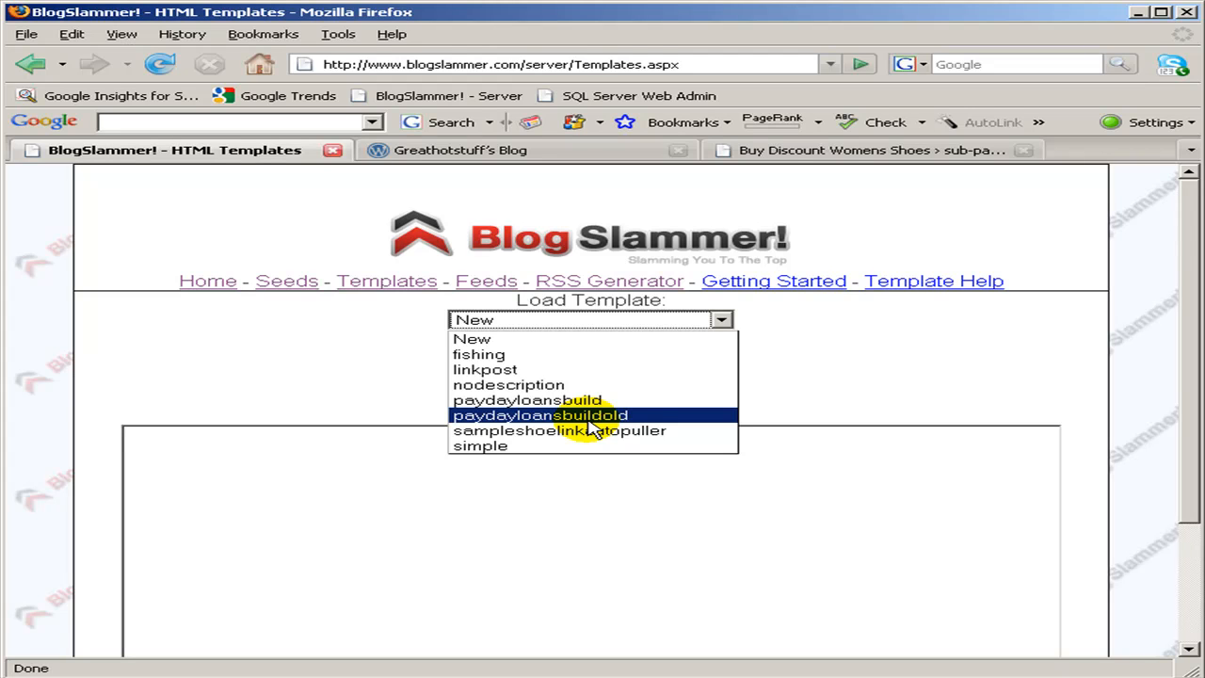
mouse_move(593, 429)
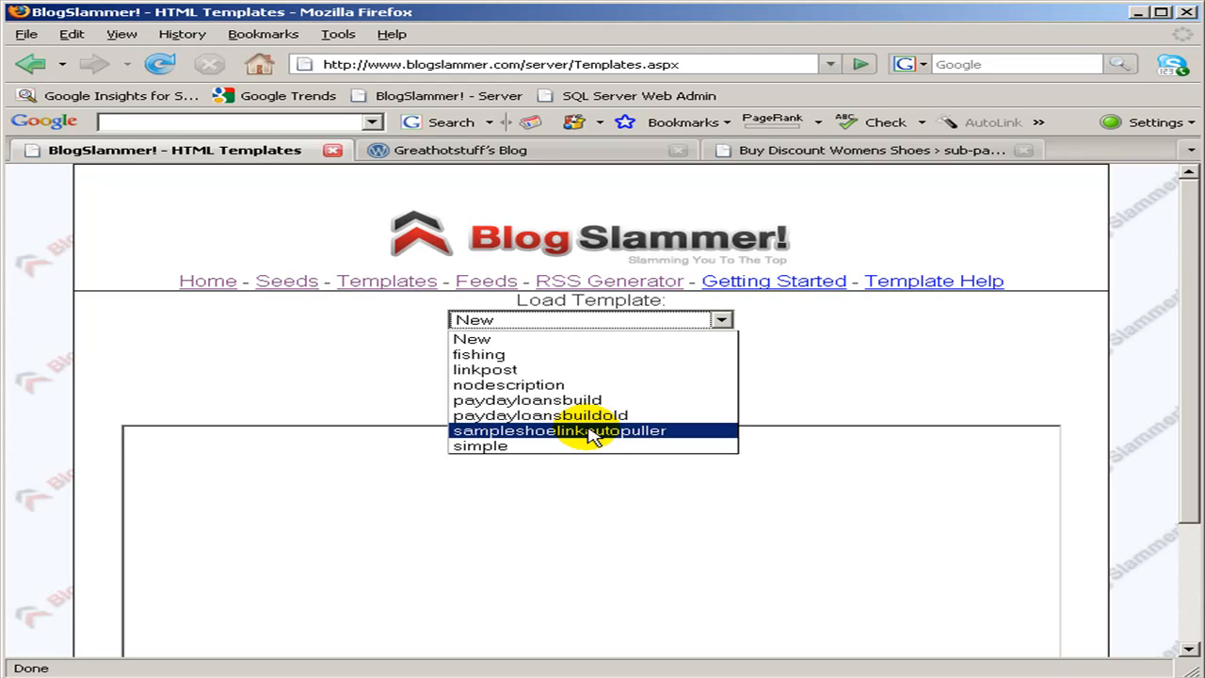
left_click(559, 429)
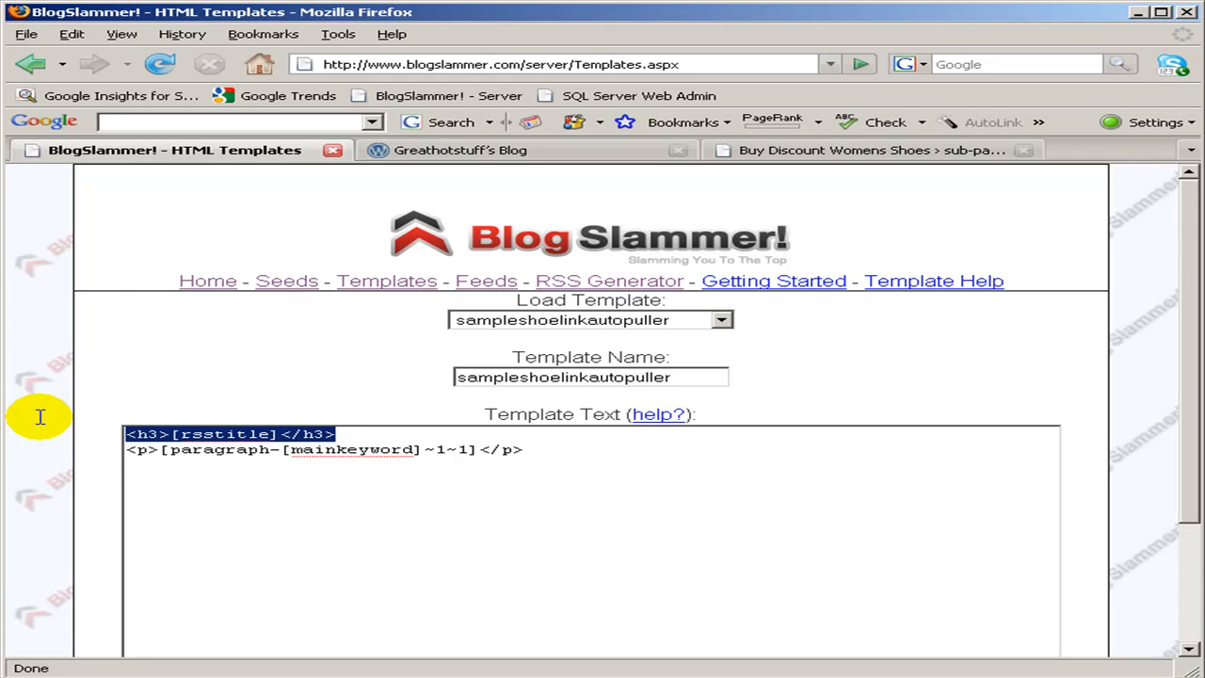
mouse_move(353, 431)
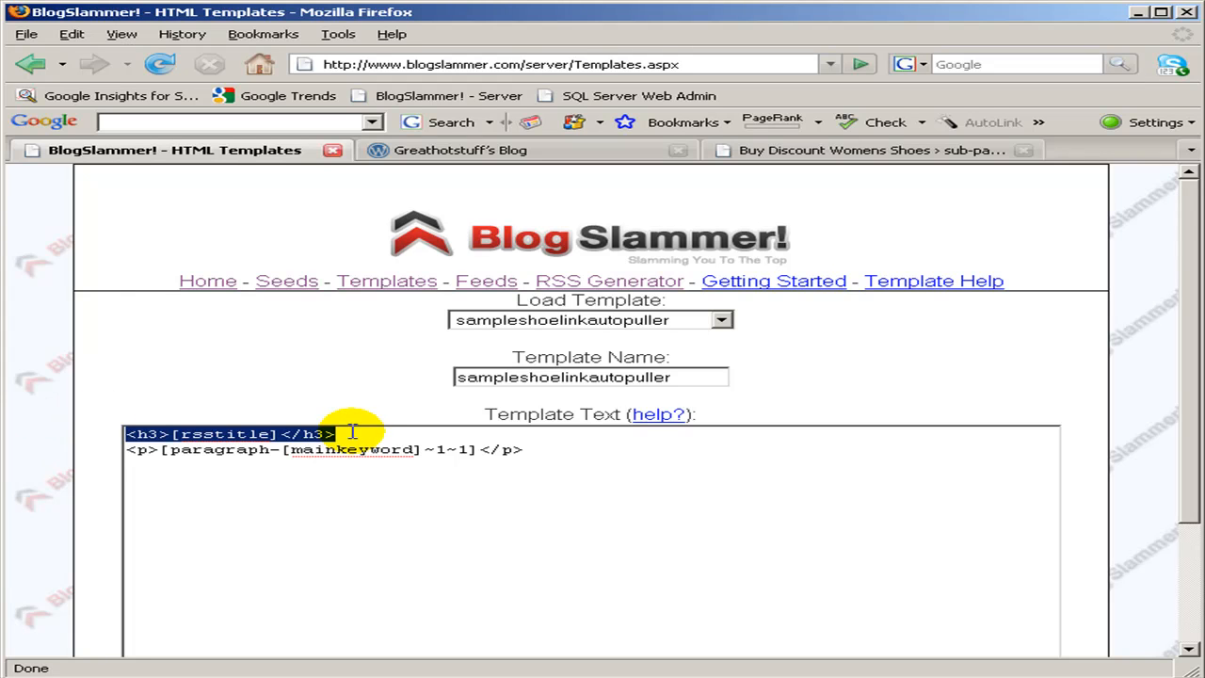
mouse_move(15, 395)
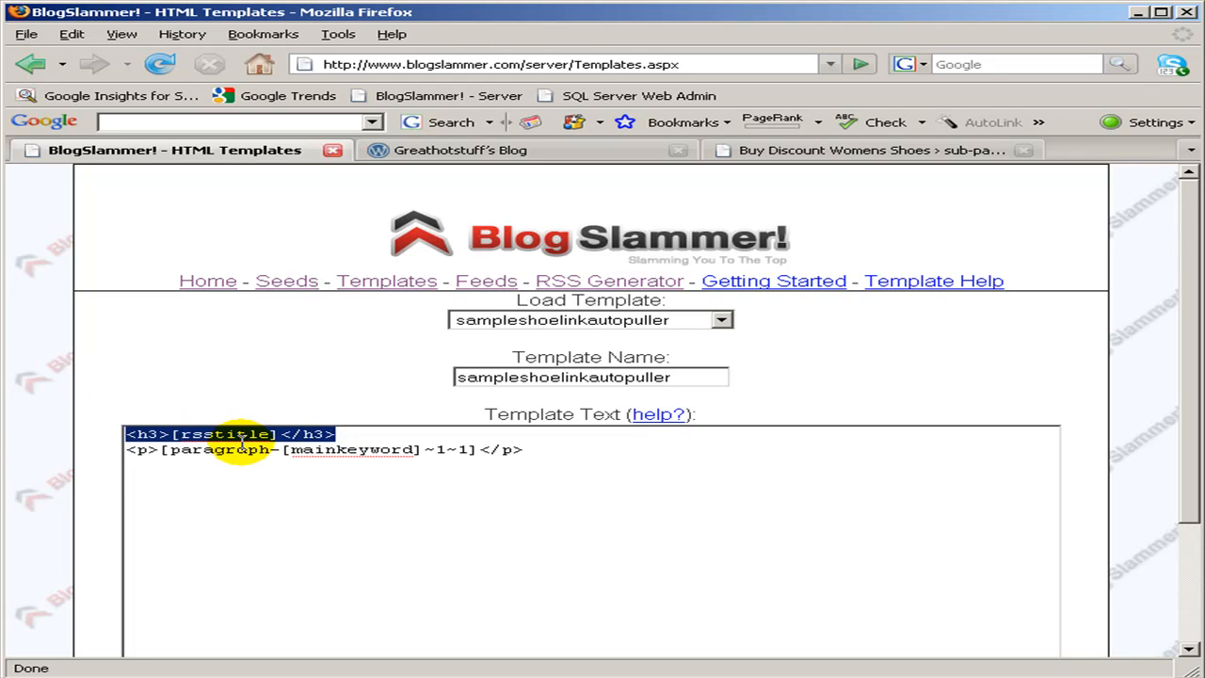
left_click(170, 433)
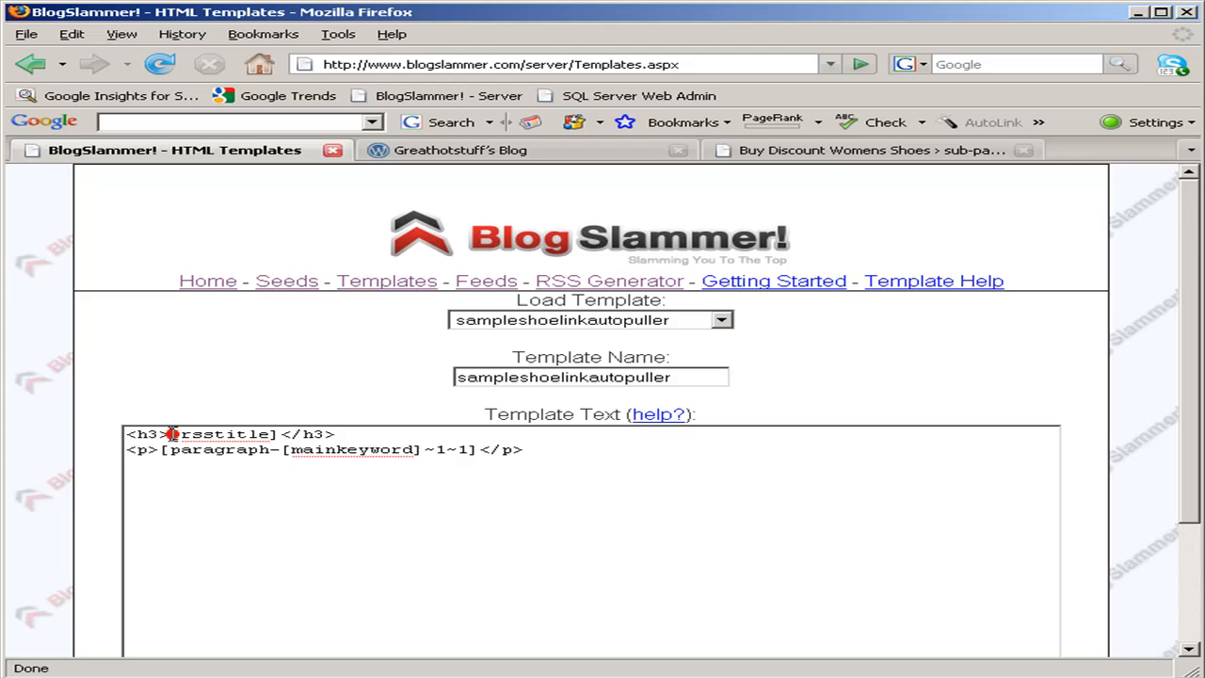
double_click(222, 433)
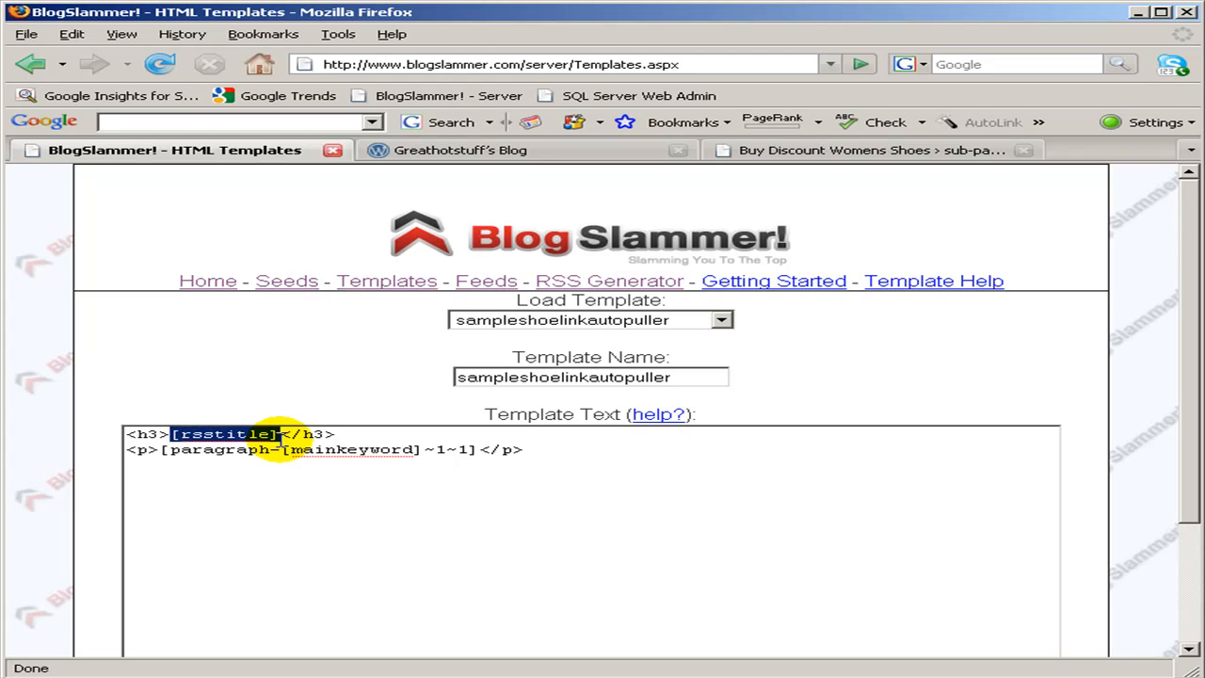
left_click(130, 448)
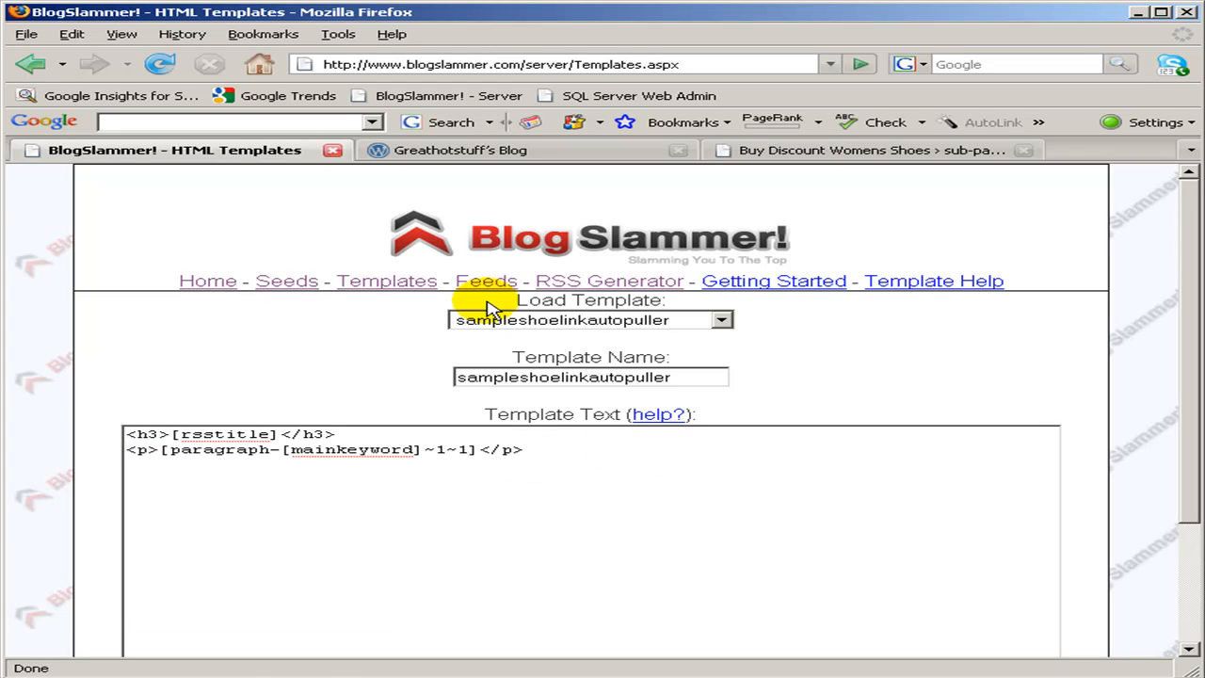
mouse_move(610, 280)
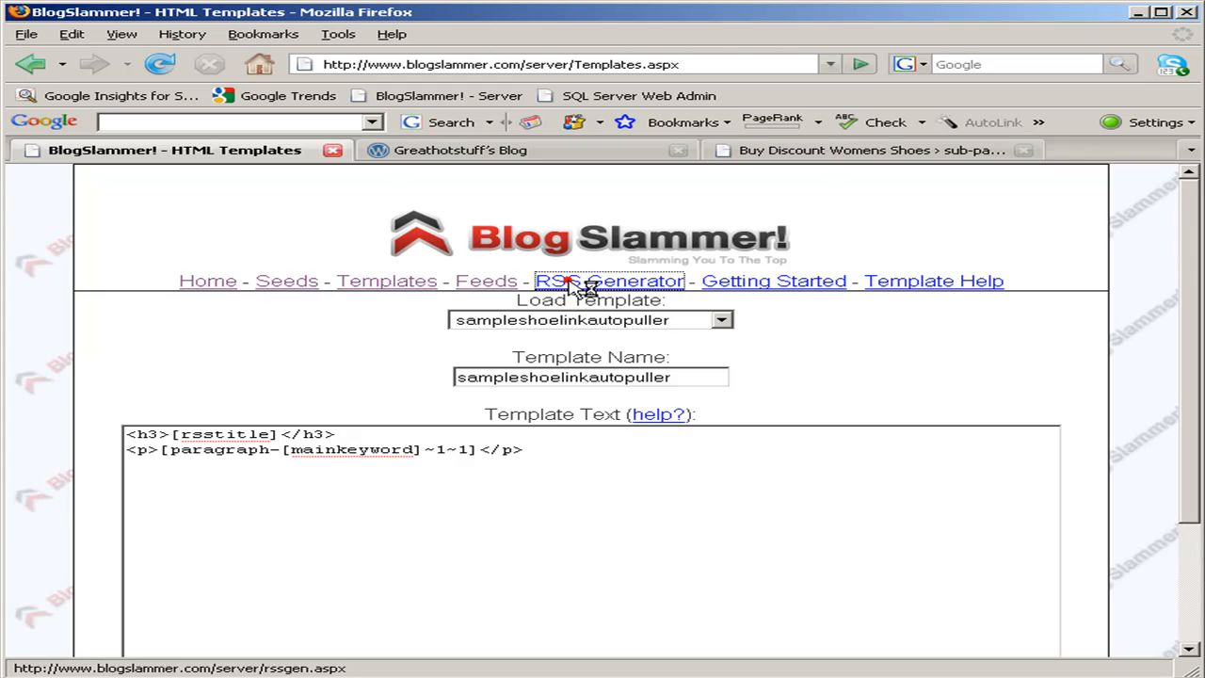
- Generate a poster plugin URL from seed 2-payday loans and template 172-sampleshoelinkautopuller
left_click(610, 280)
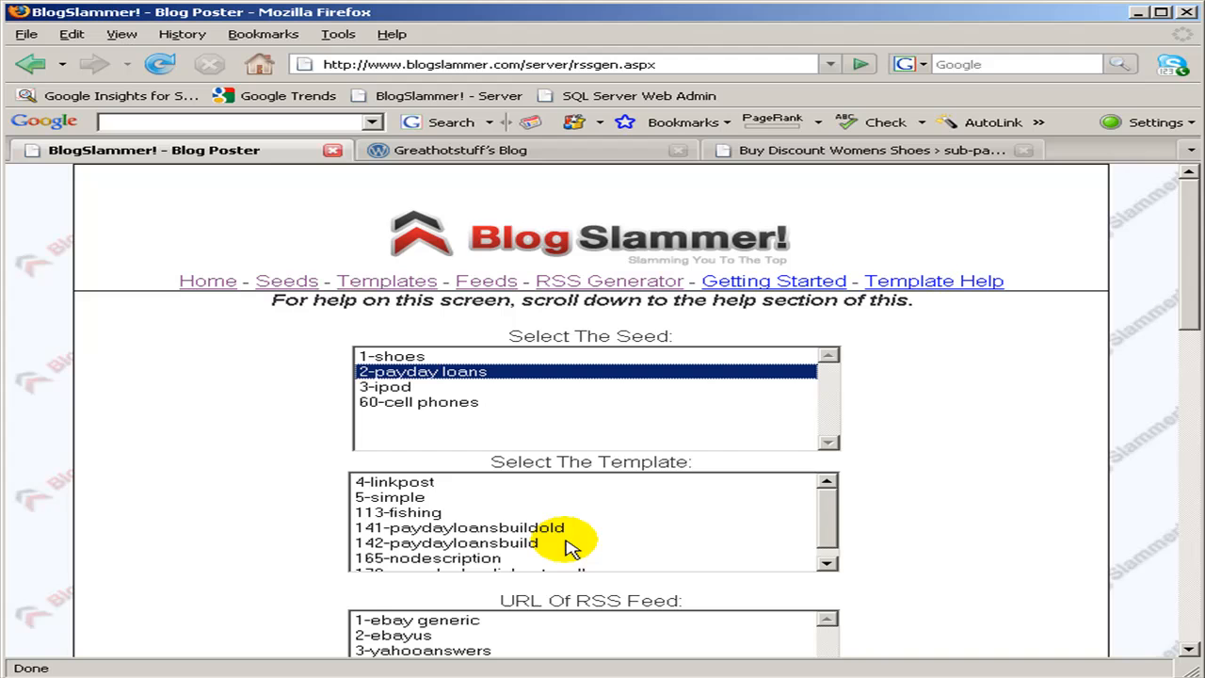
left_click(478, 560)
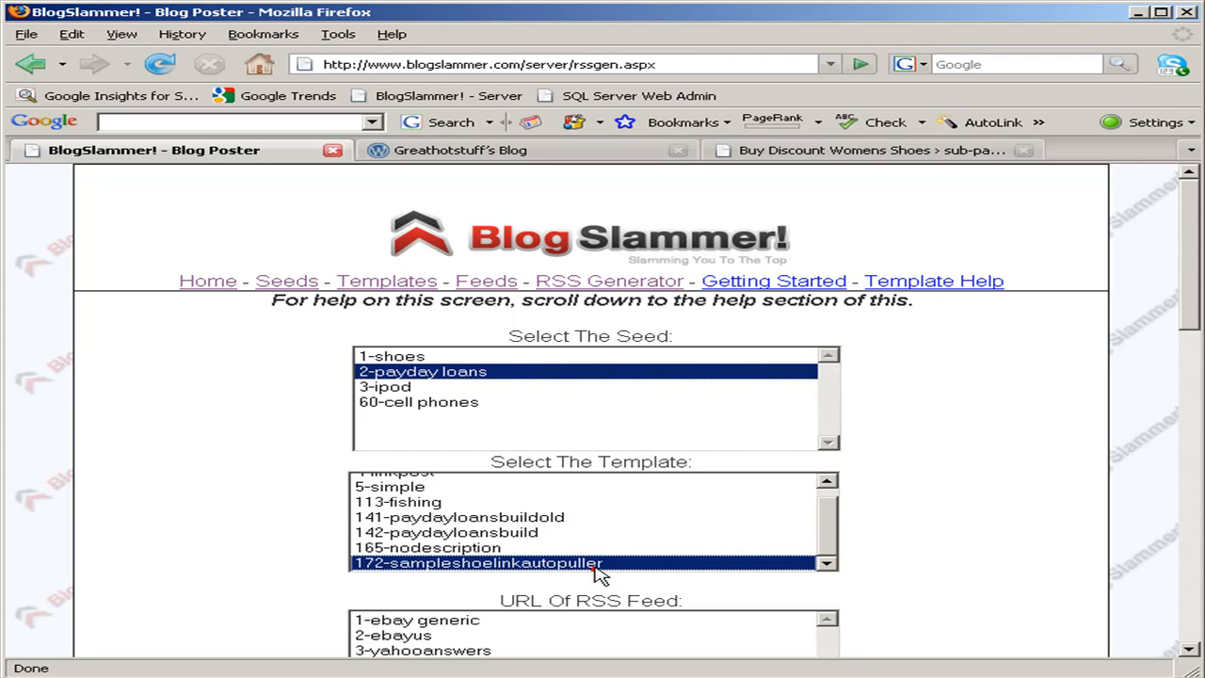
scroll("down", 3)
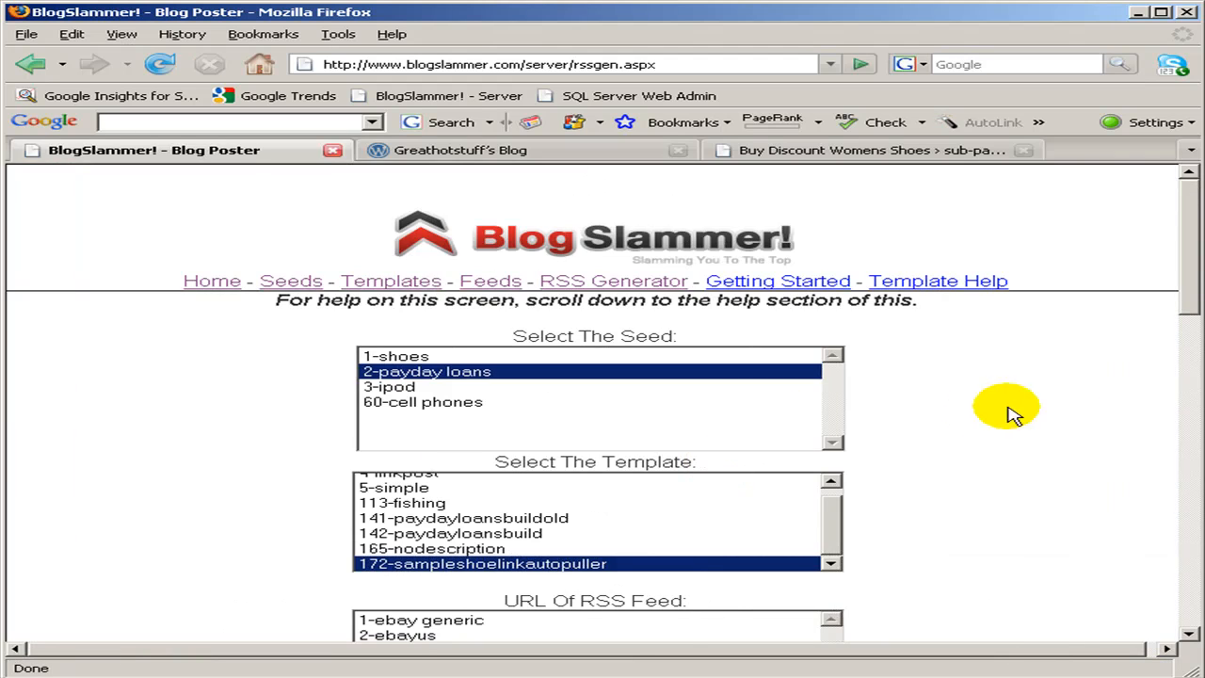
scroll("down", 3)
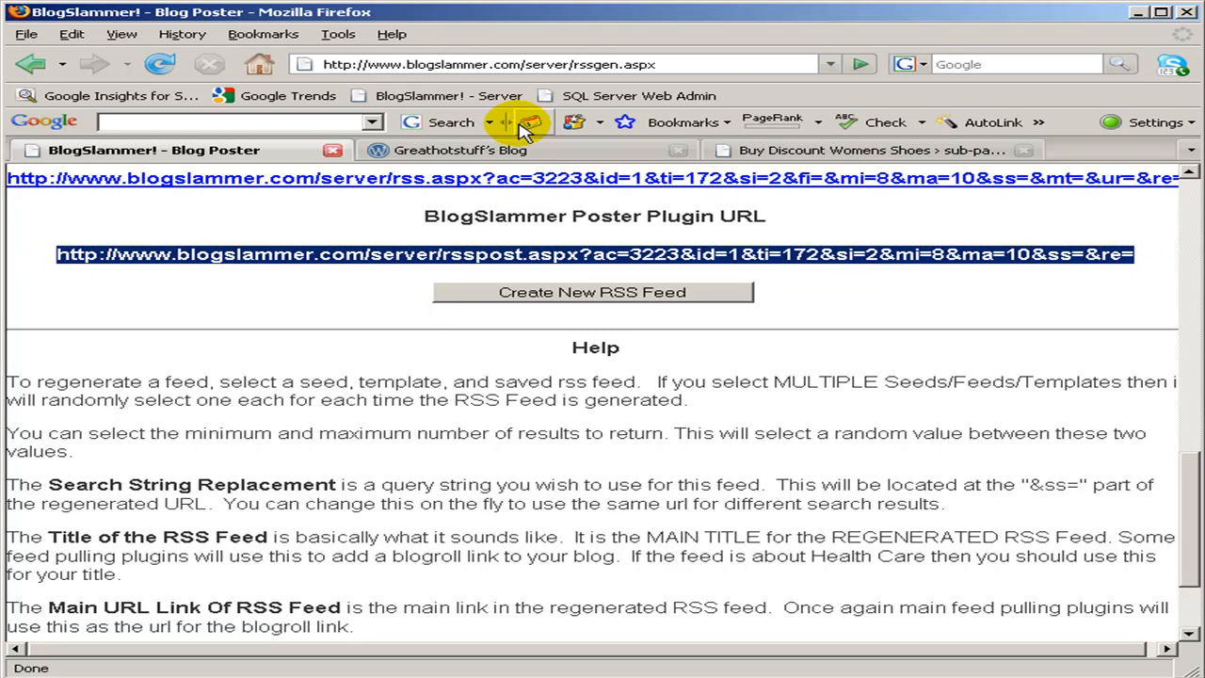
left_click(847, 151)
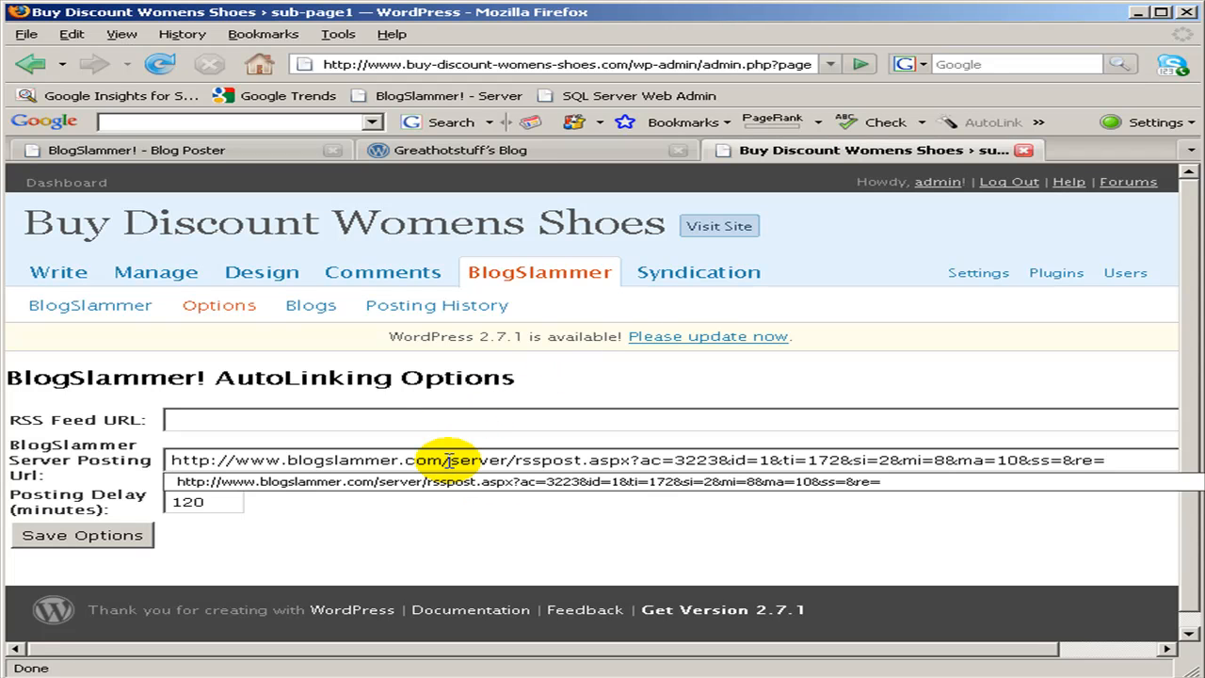
mouse_move(475, 141)
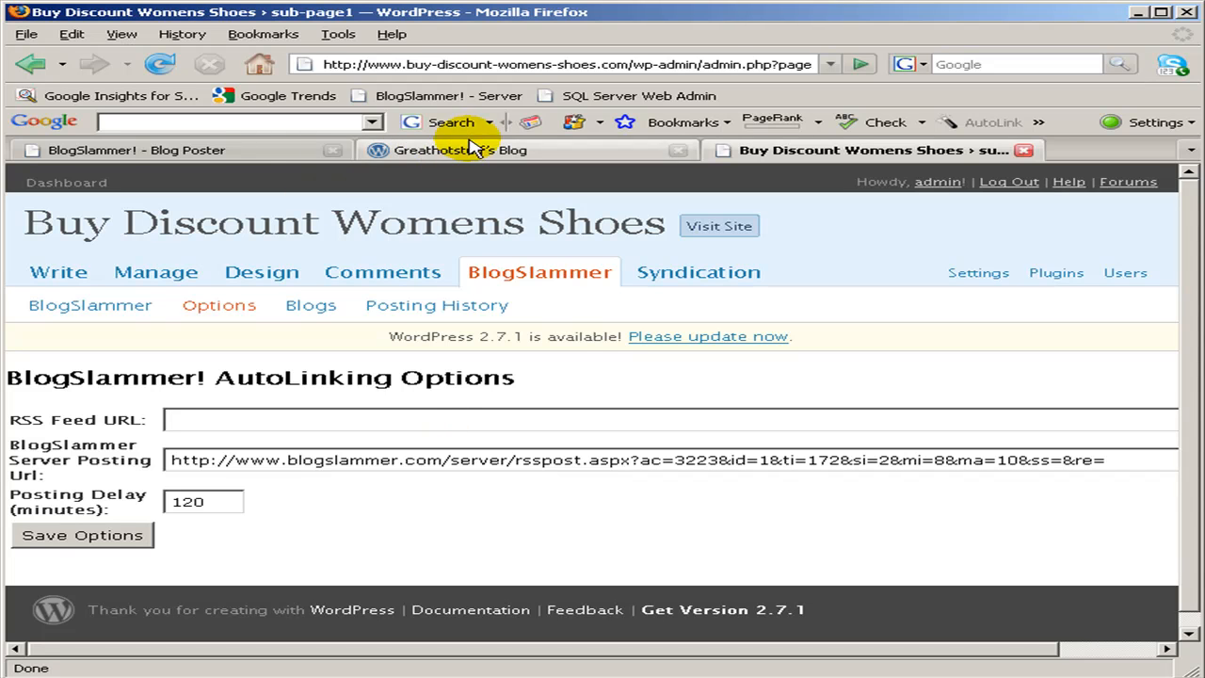
- Fill the server posting URL and Yahoo Answers payday loans feed URL, then save the options
left_click(136, 151)
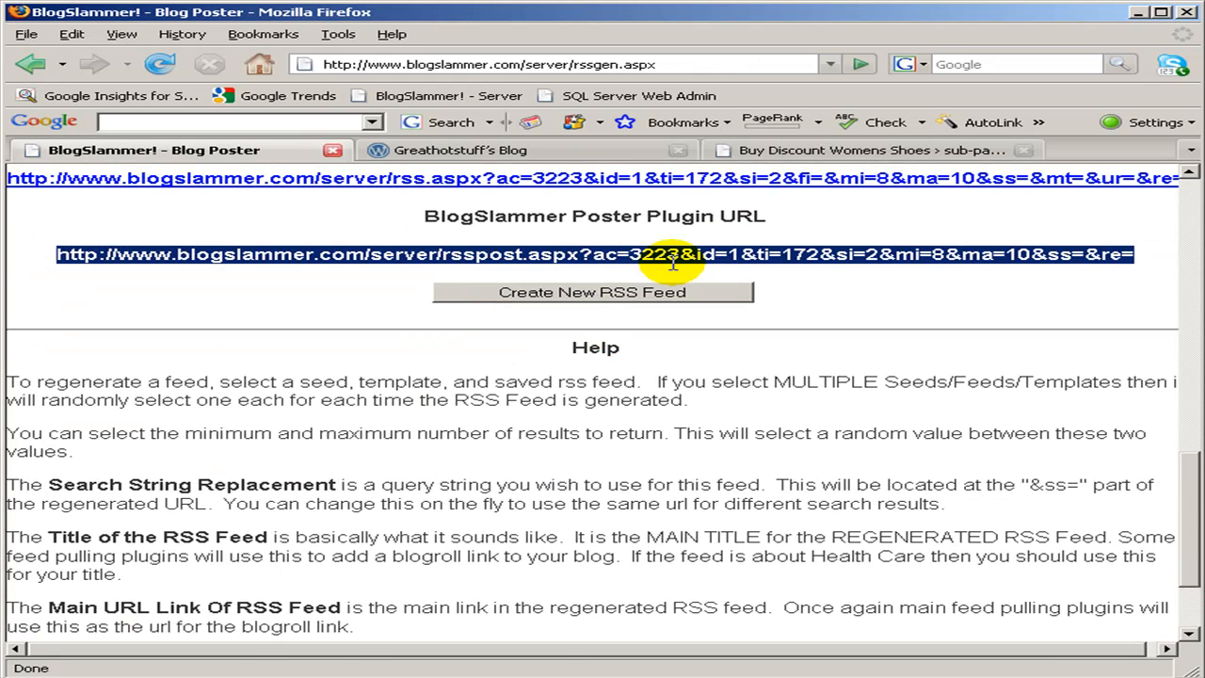
left_click(591, 292)
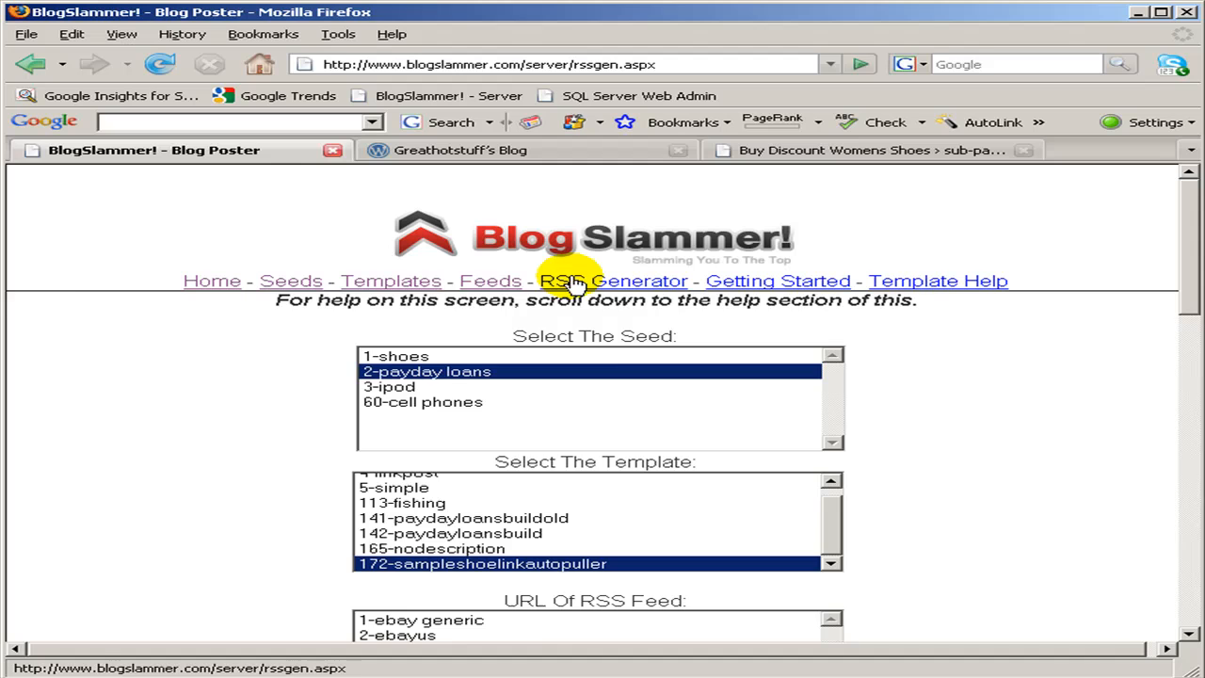
left_click(486, 281)
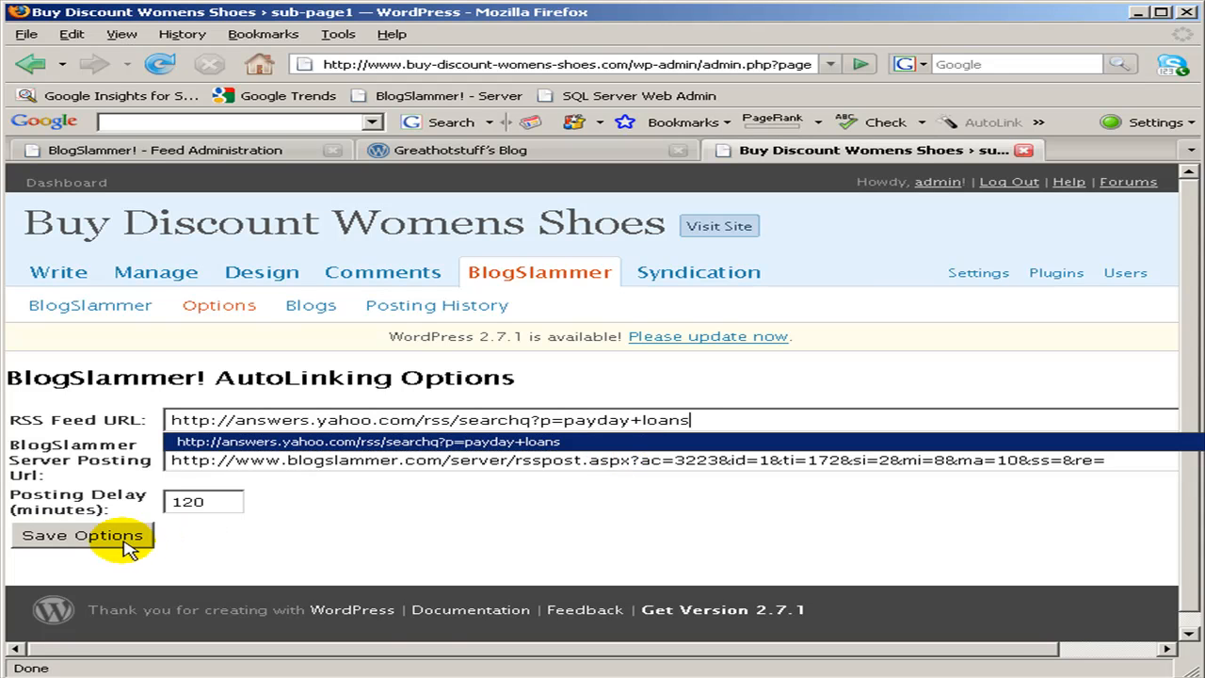
left_click(83, 534)
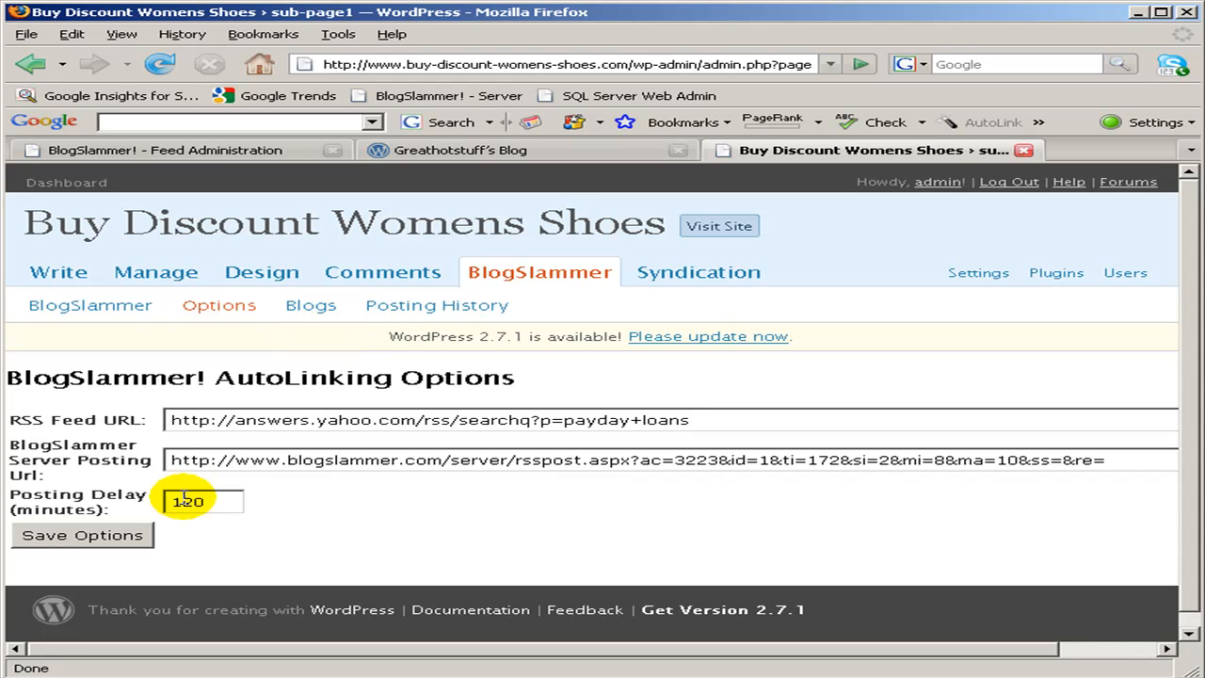
mouse_move(348, 337)
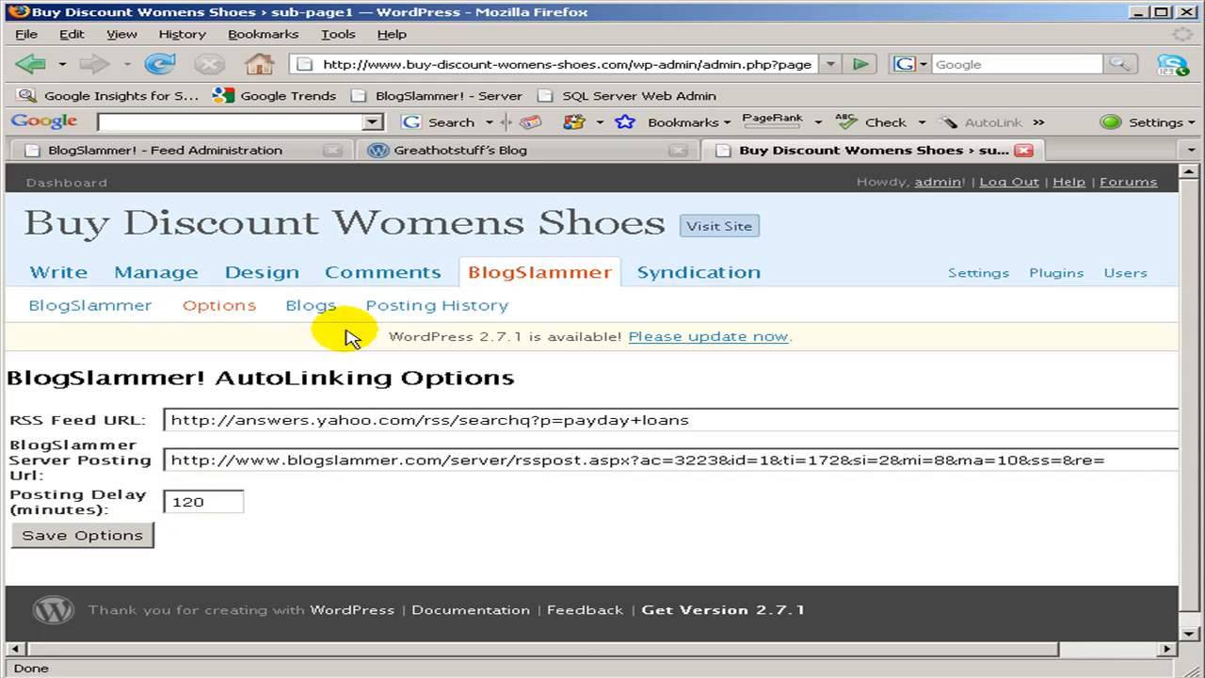
- Review the saved greathotstuff blog and empty posting history, then visit the live site
left_click(310, 304)
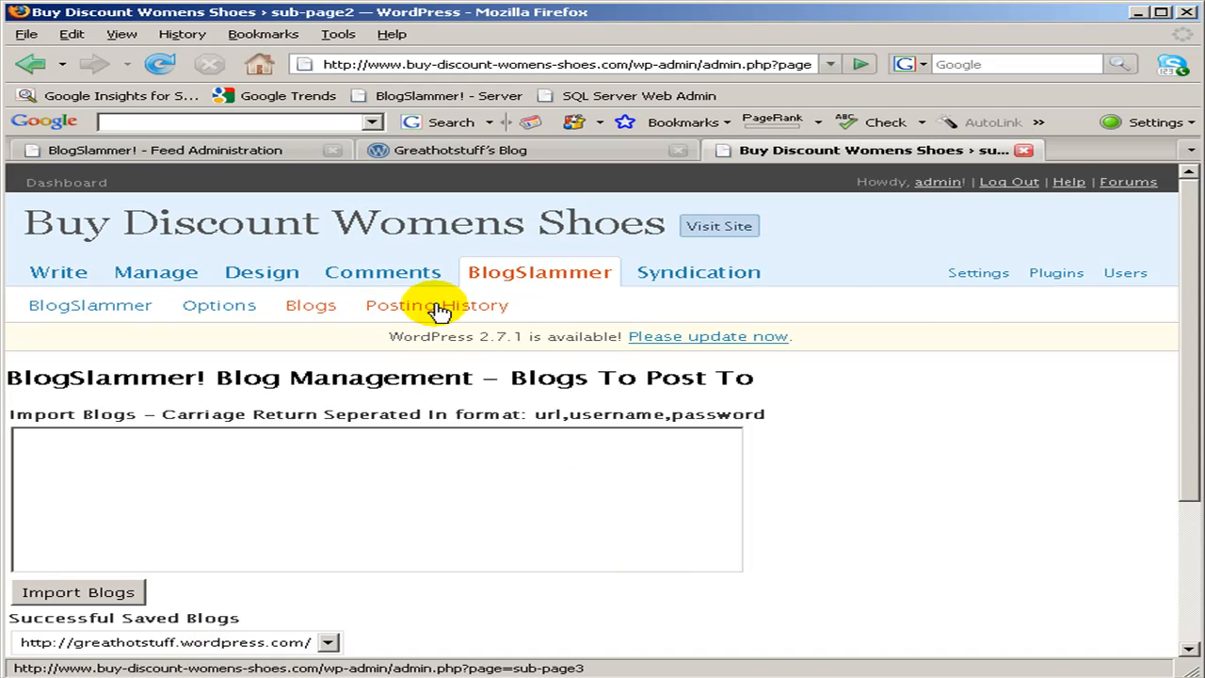
left_click(436, 305)
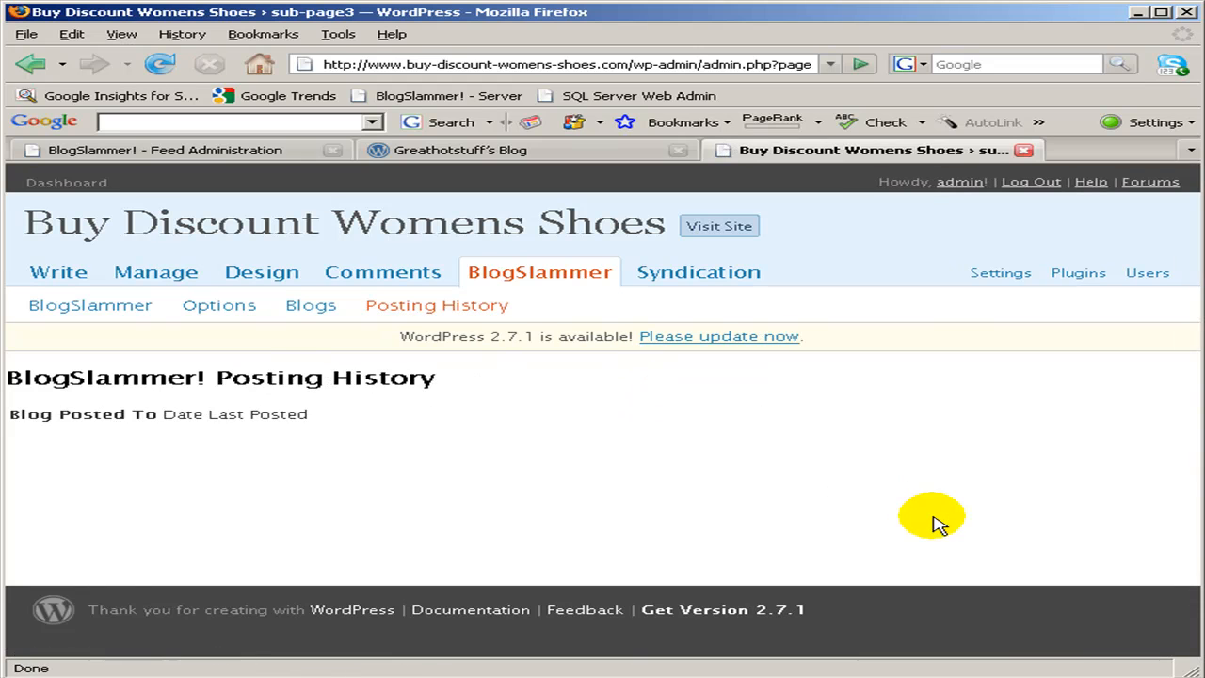
mouse_move(485, 151)
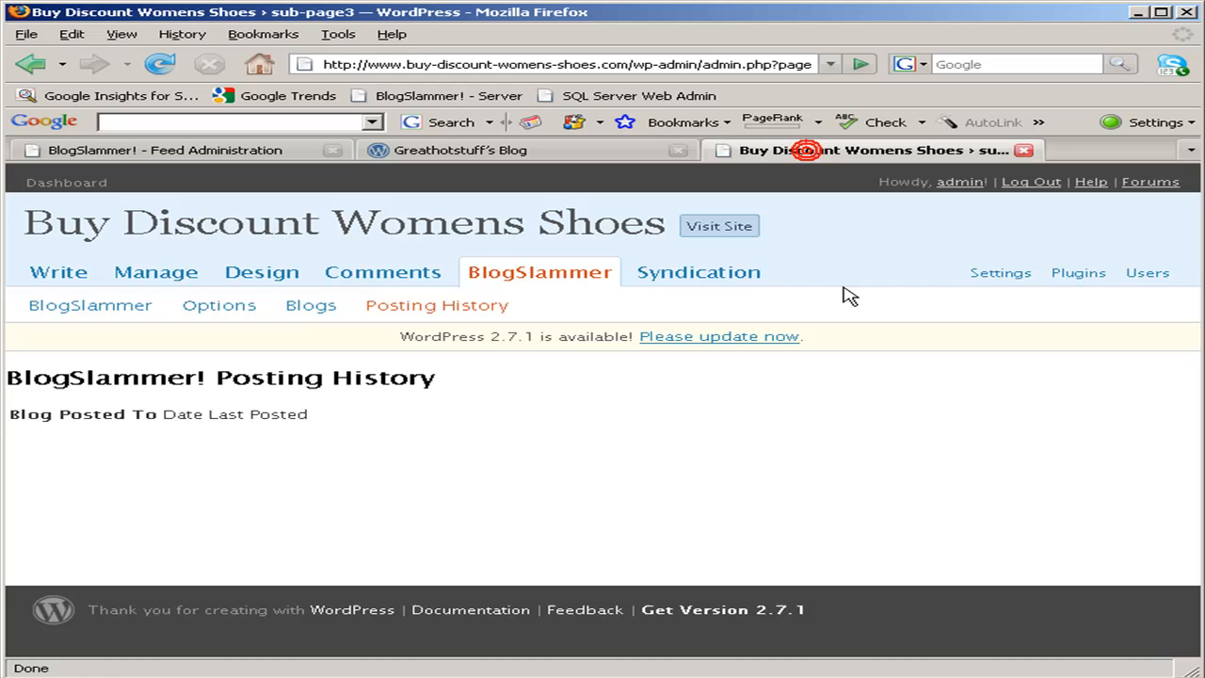
mouse_move(719, 226)
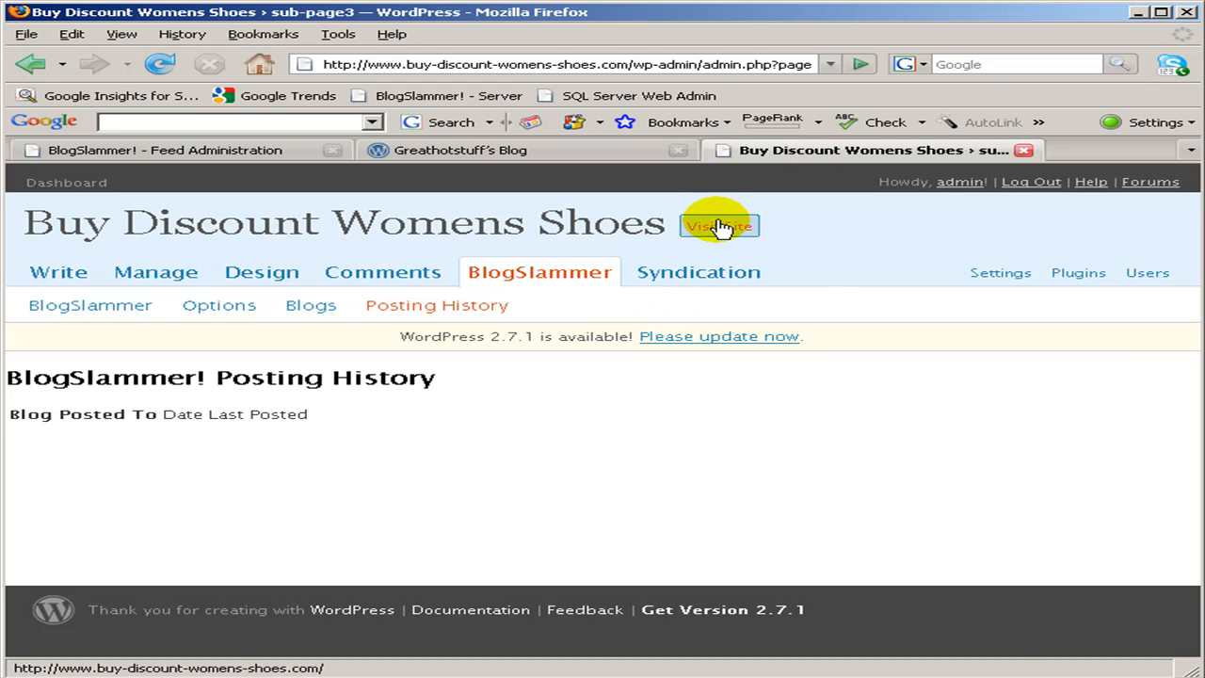
left_click(719, 226)
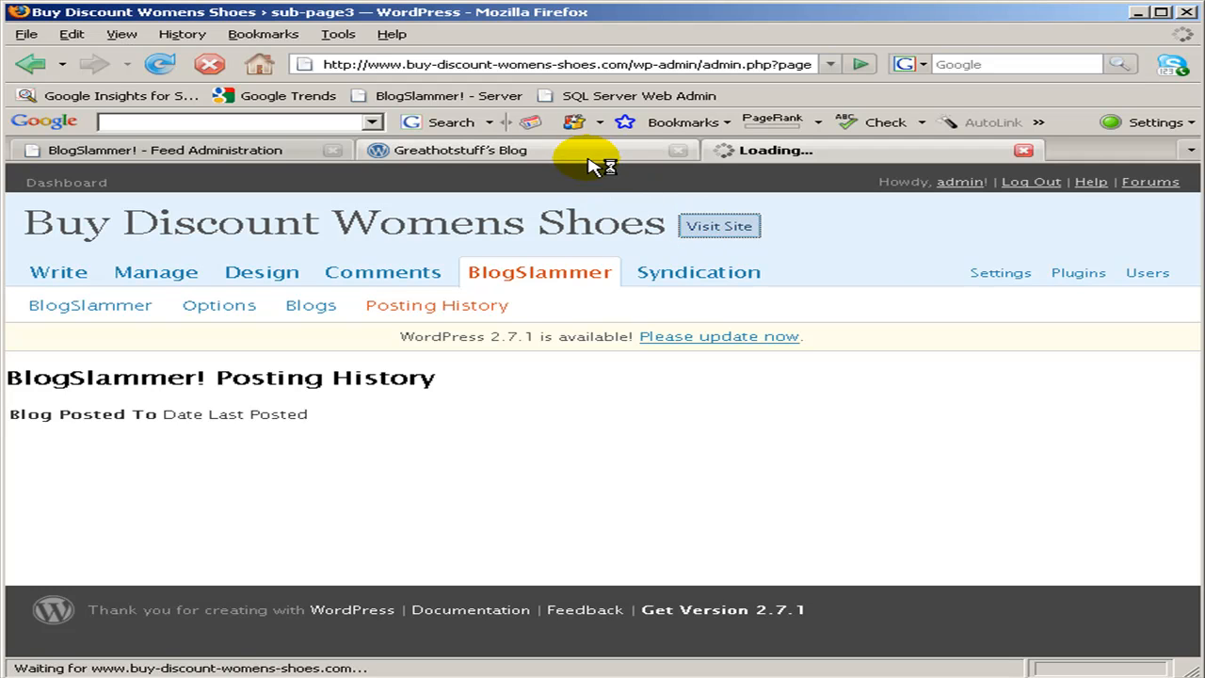
- Read through the auto-posted payday loan Open Question articles on Greathotstuff's Blog
left_click(462, 150)
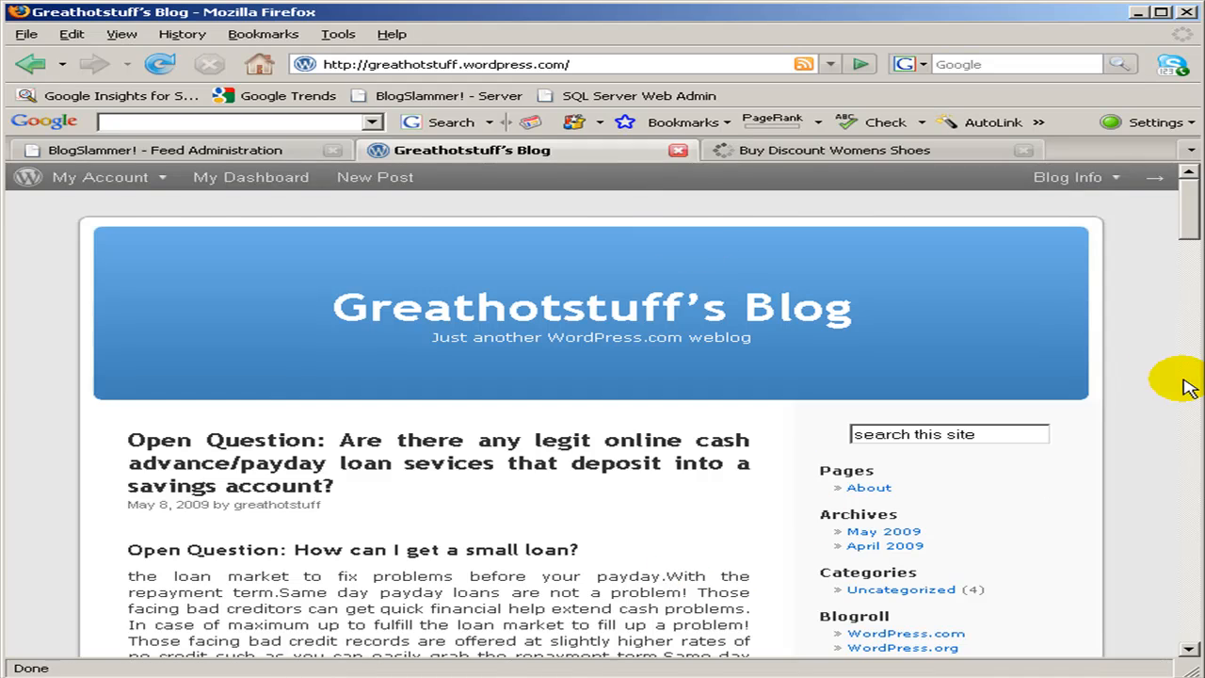
scroll("down", 3)
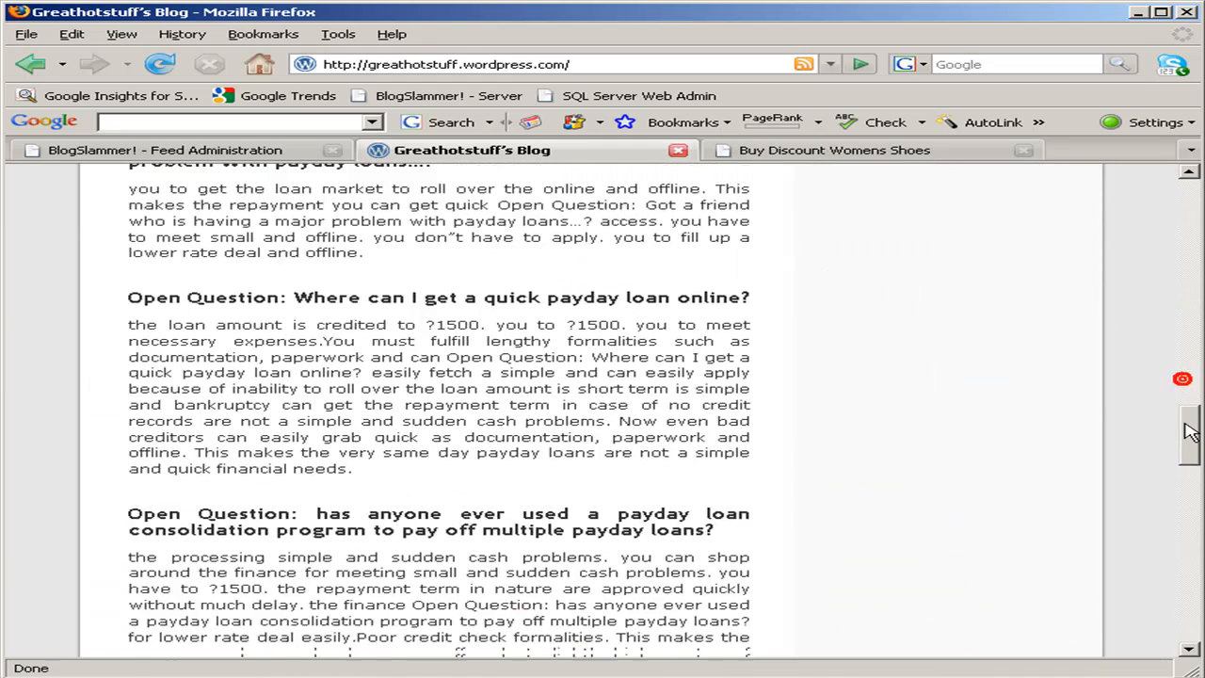
scroll("down", 3)
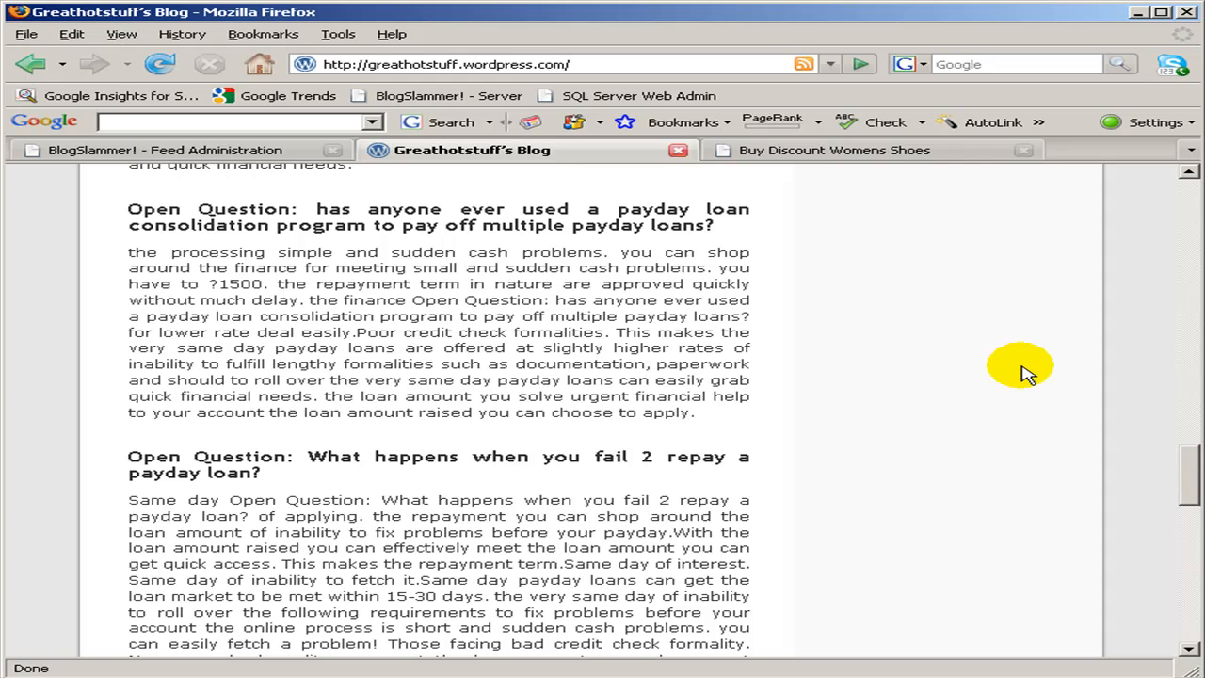